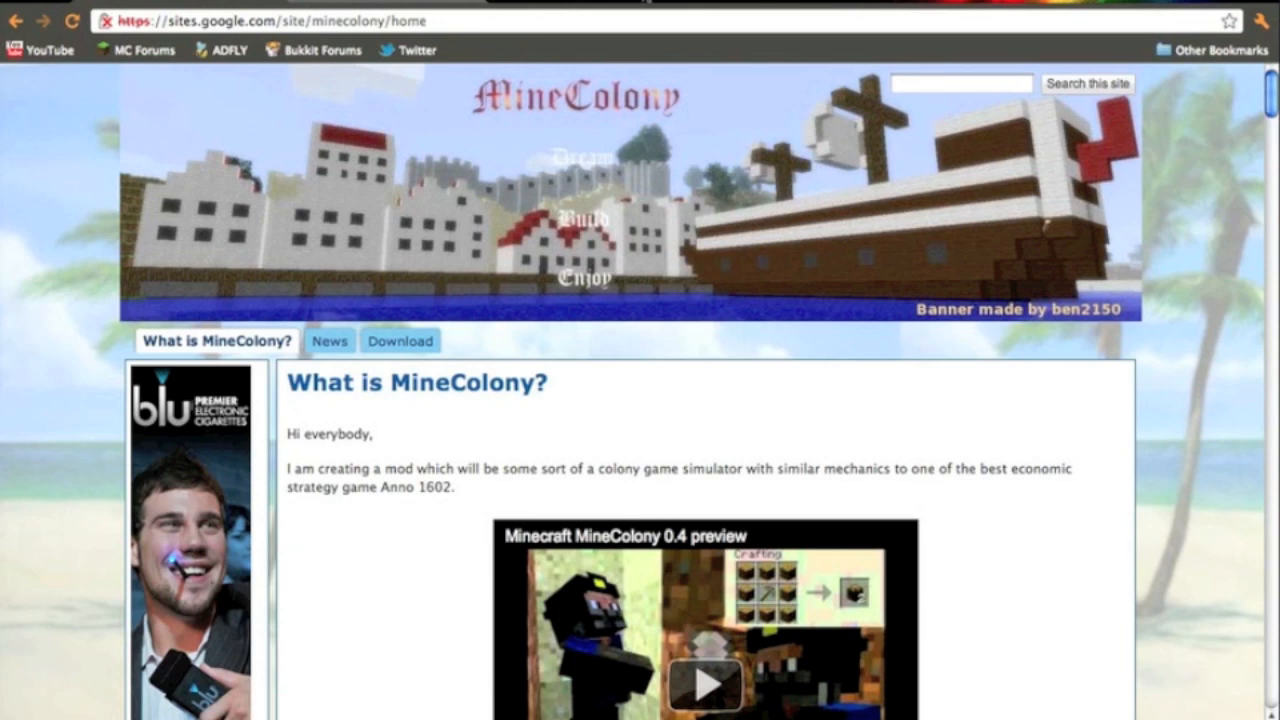
pyautogui.moveTo(393, 362)
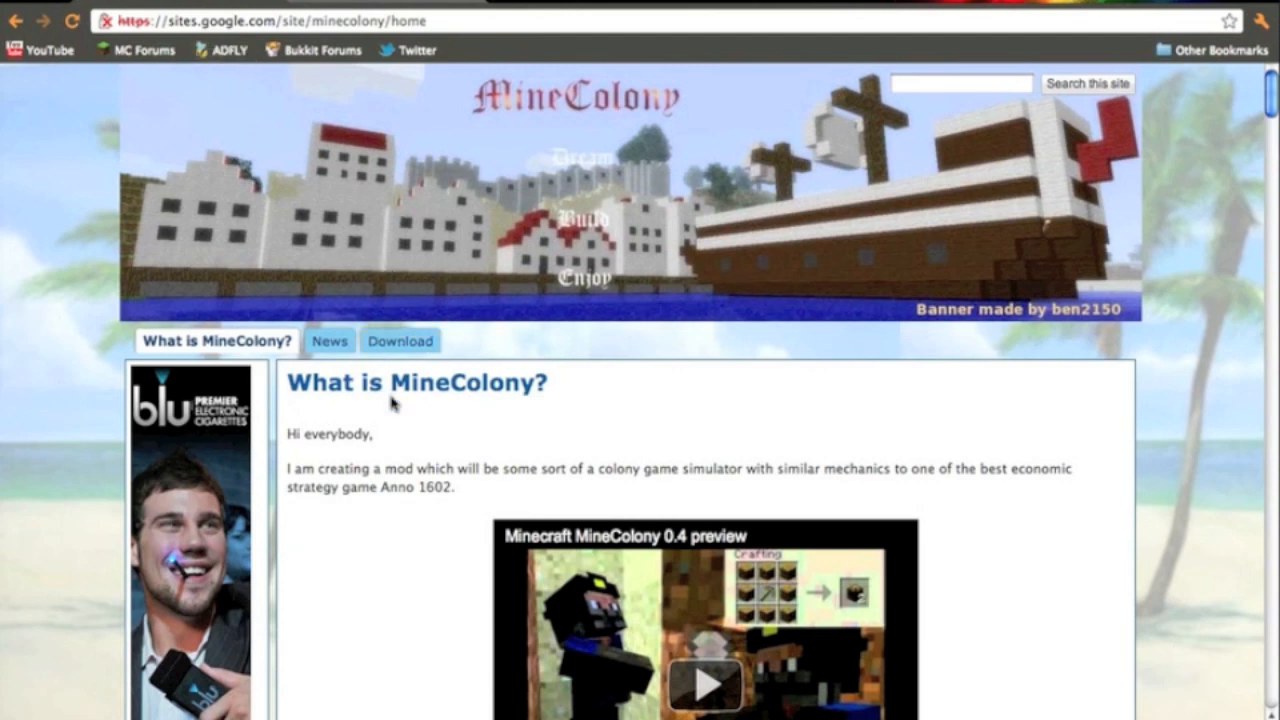
# - Switch the MineColony Google Site to its Download tab with the installation instructions
pyautogui.click(400, 341)
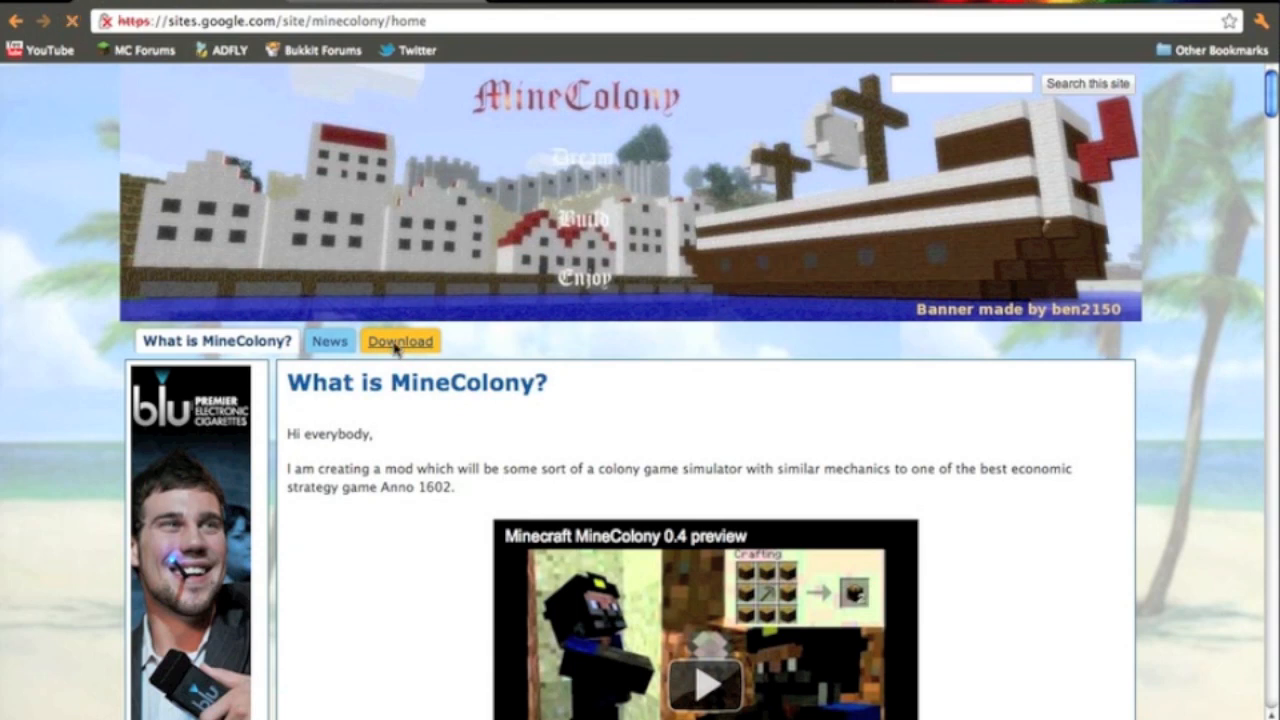
pyautogui.click(400, 341)
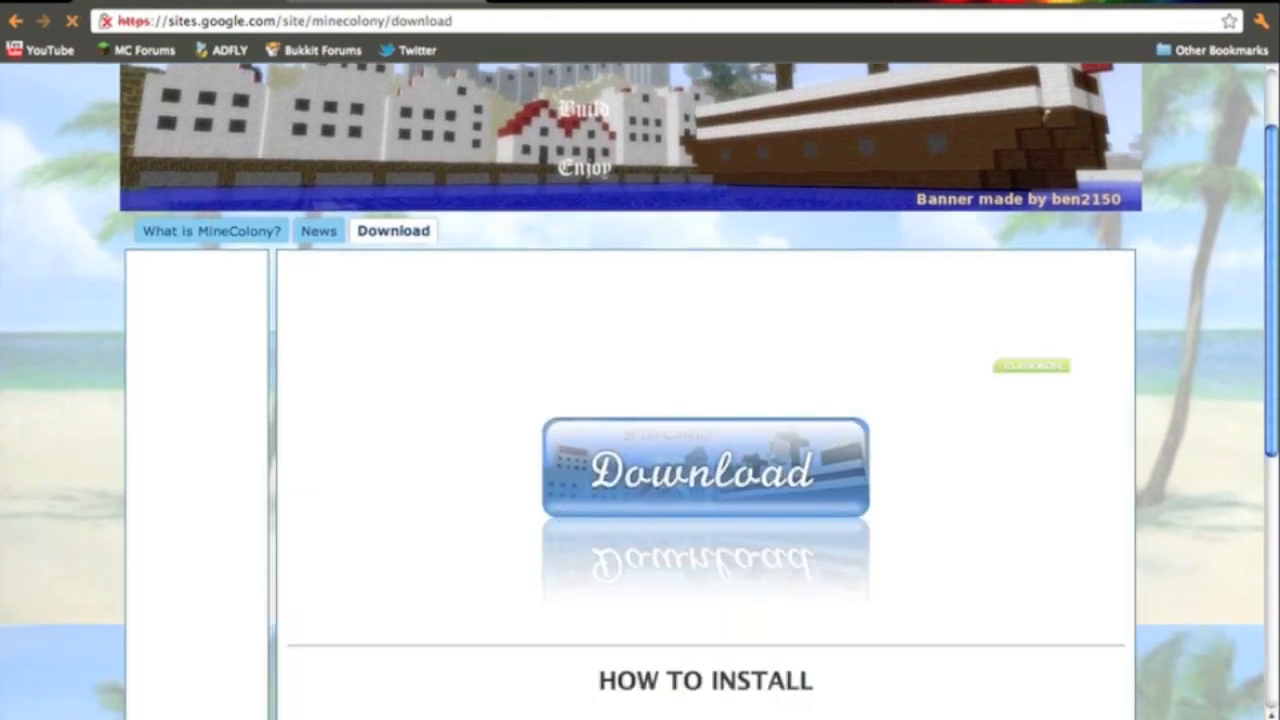
# - Open Risugami's Mods forum topic and scroll to the ModLoader Beta 1.6.6 downloads
pyautogui.click(703, 468)
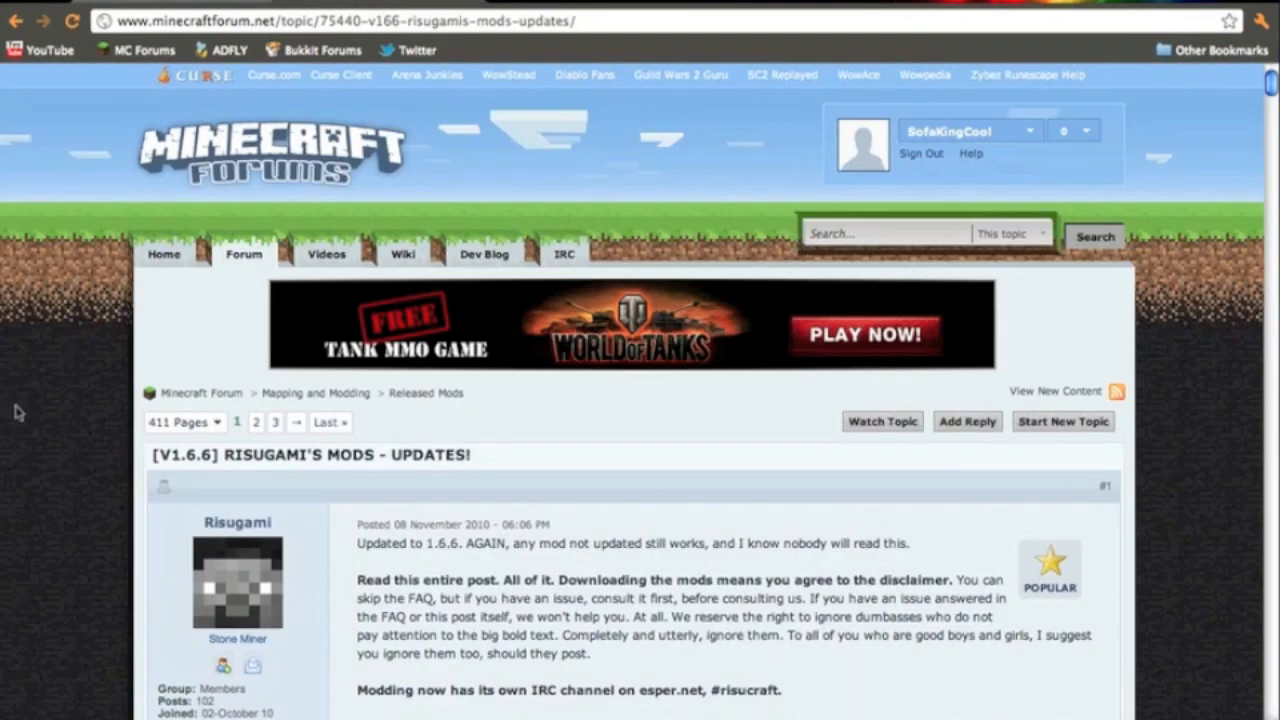
pyautogui.scroll(-3)
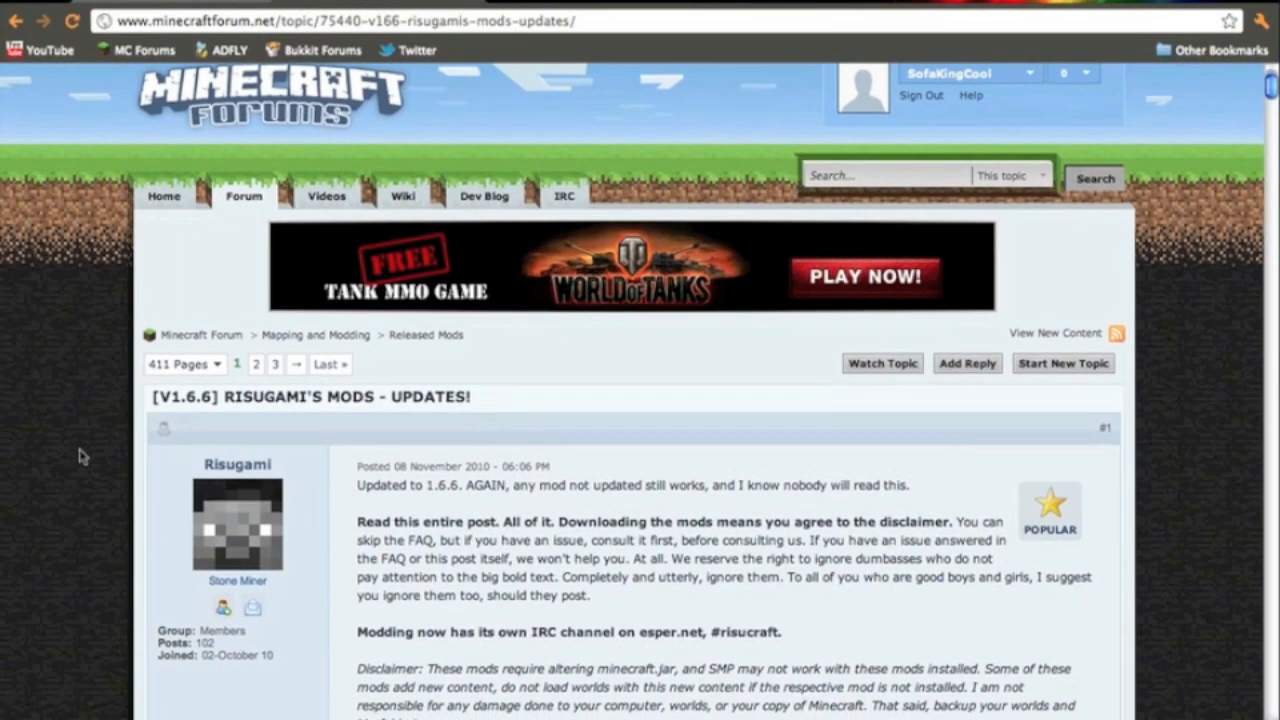
pyautogui.scroll(-3)
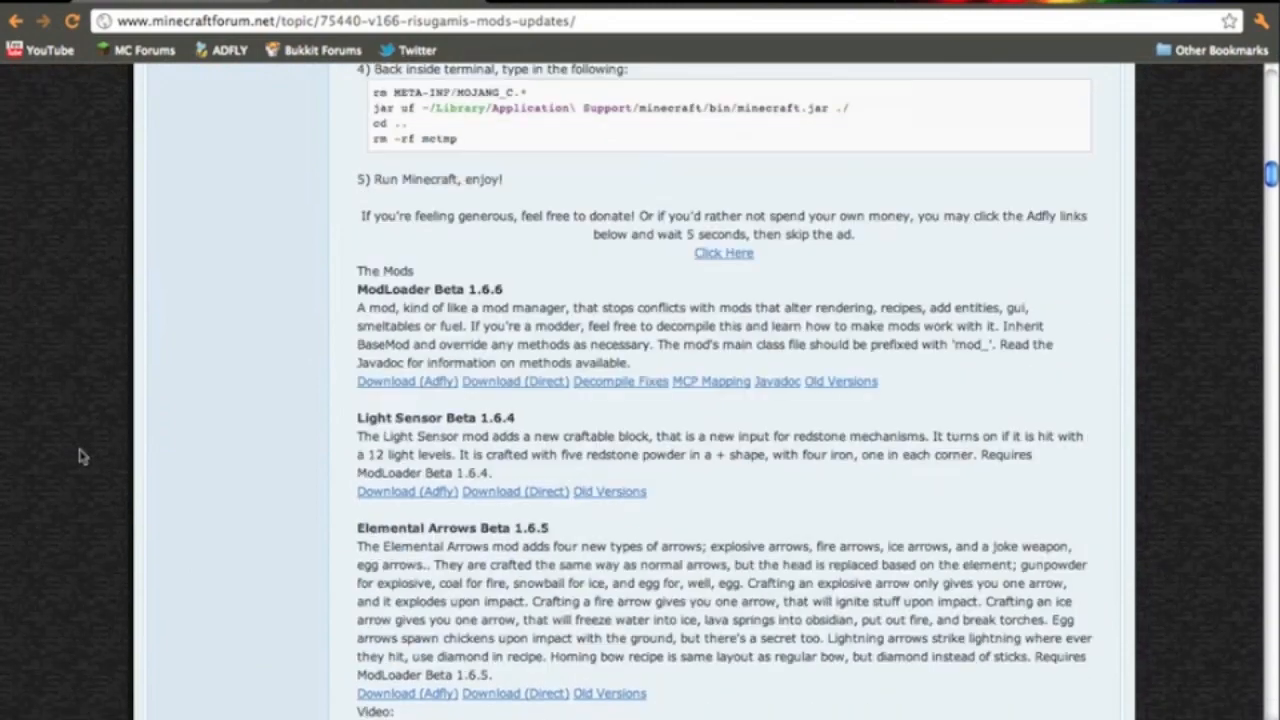
pyautogui.scroll(-3)
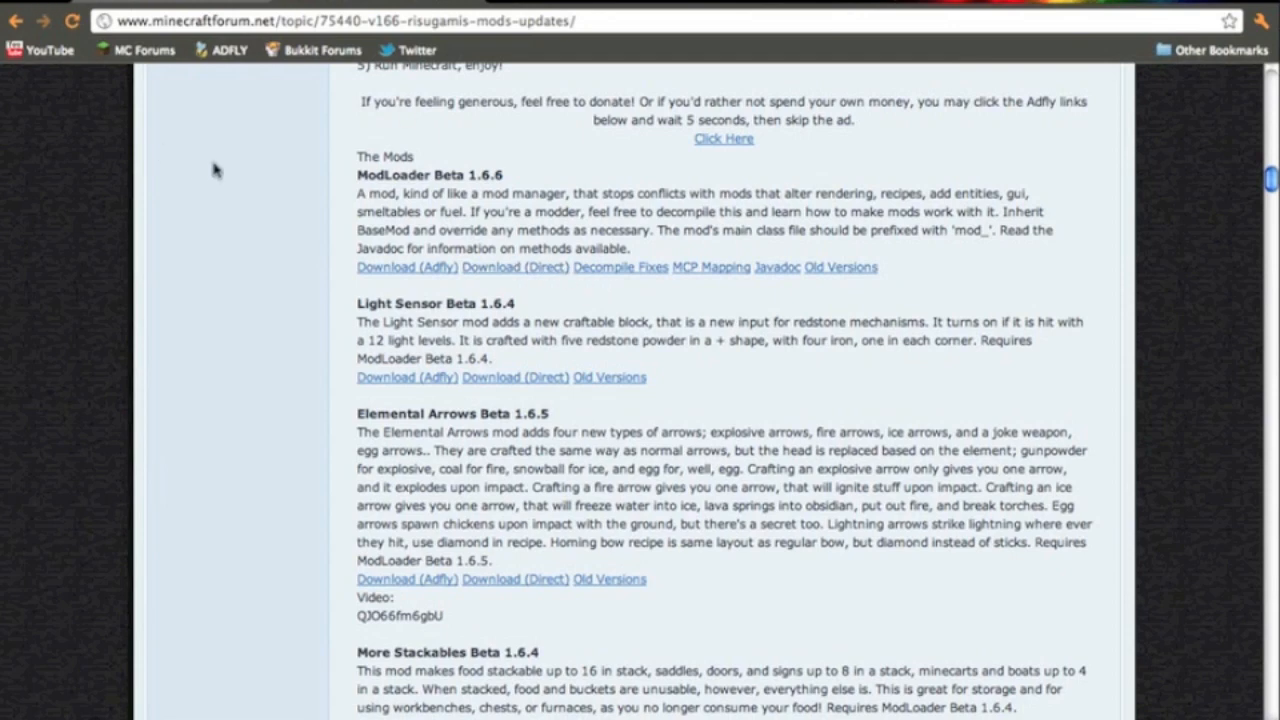
pyautogui.moveTo(185, 118)
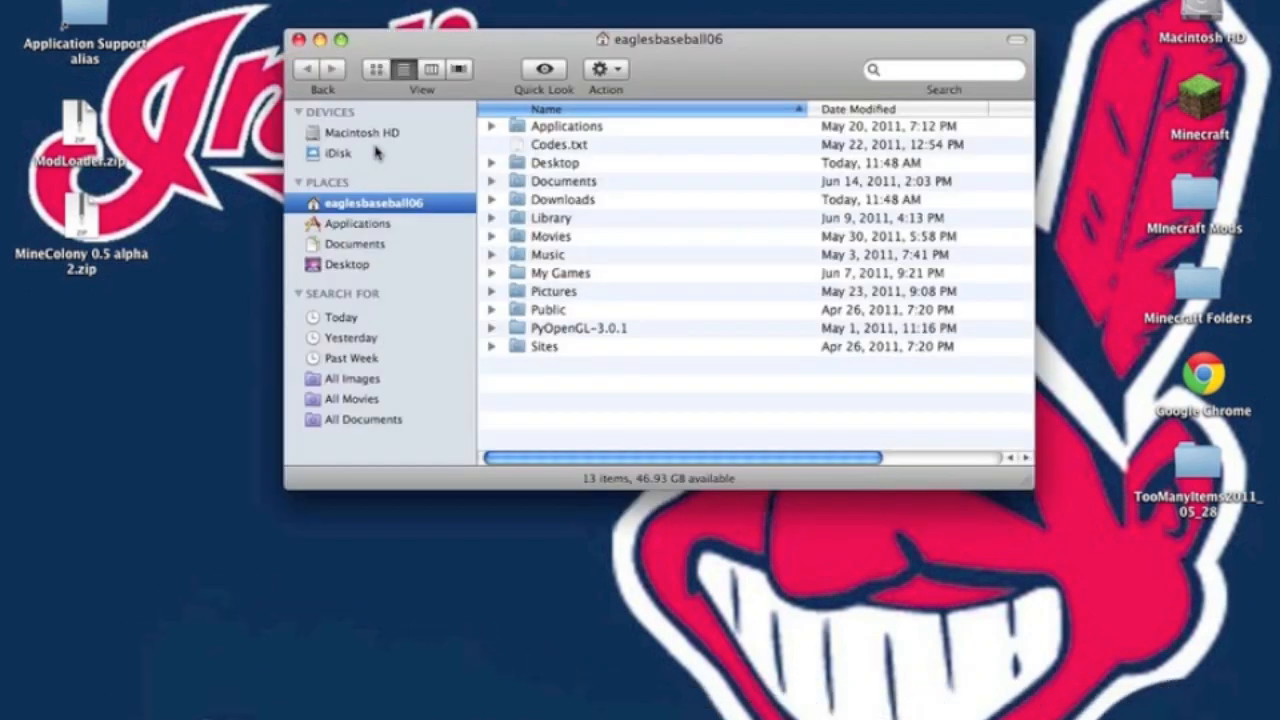
# - Go to Library > Application Support > minecraft > bin and unpack minecraft.jar into 'minecraft 2'
pyautogui.doubleClick(551, 217)
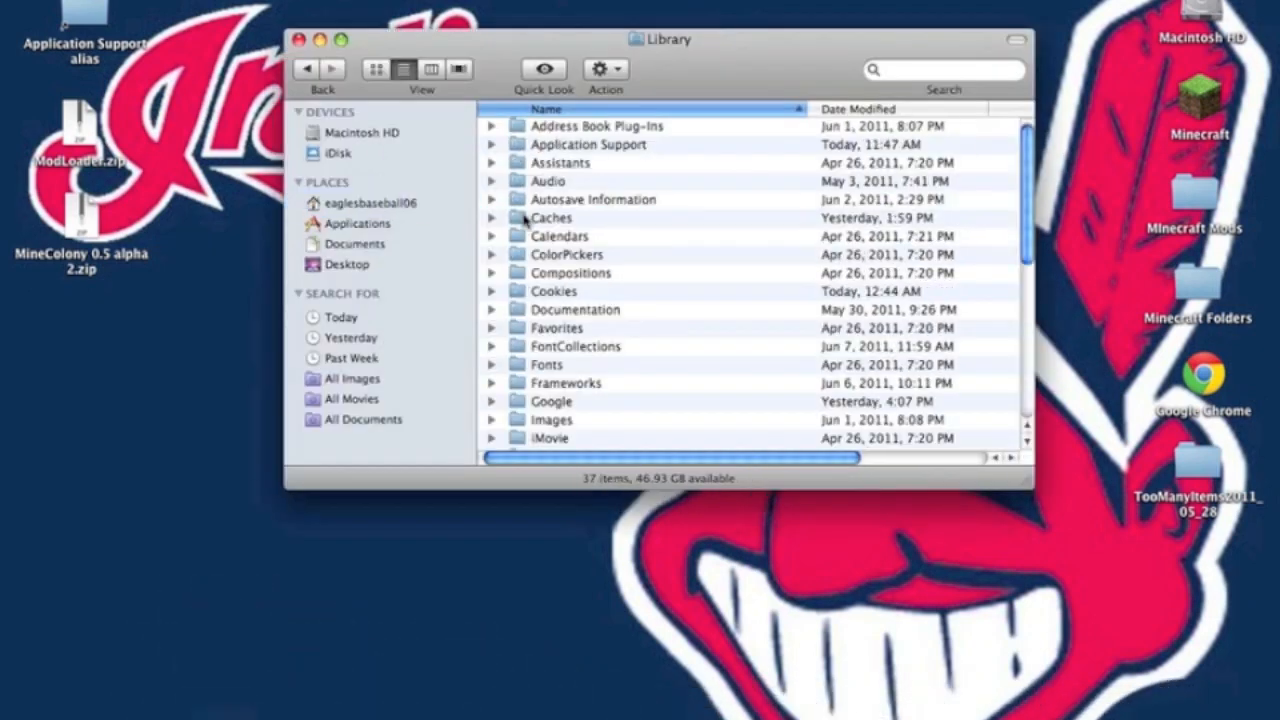
pyautogui.doubleClick(588, 144)
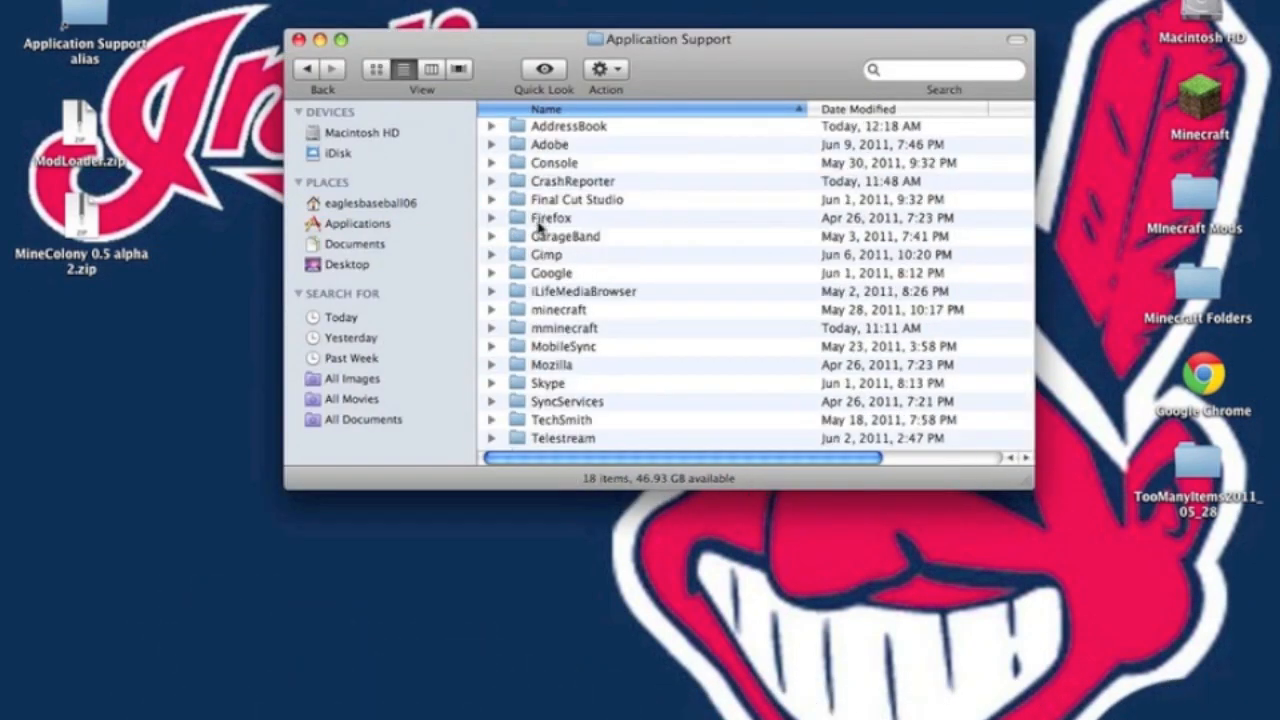
pyautogui.doubleClick(558, 309)
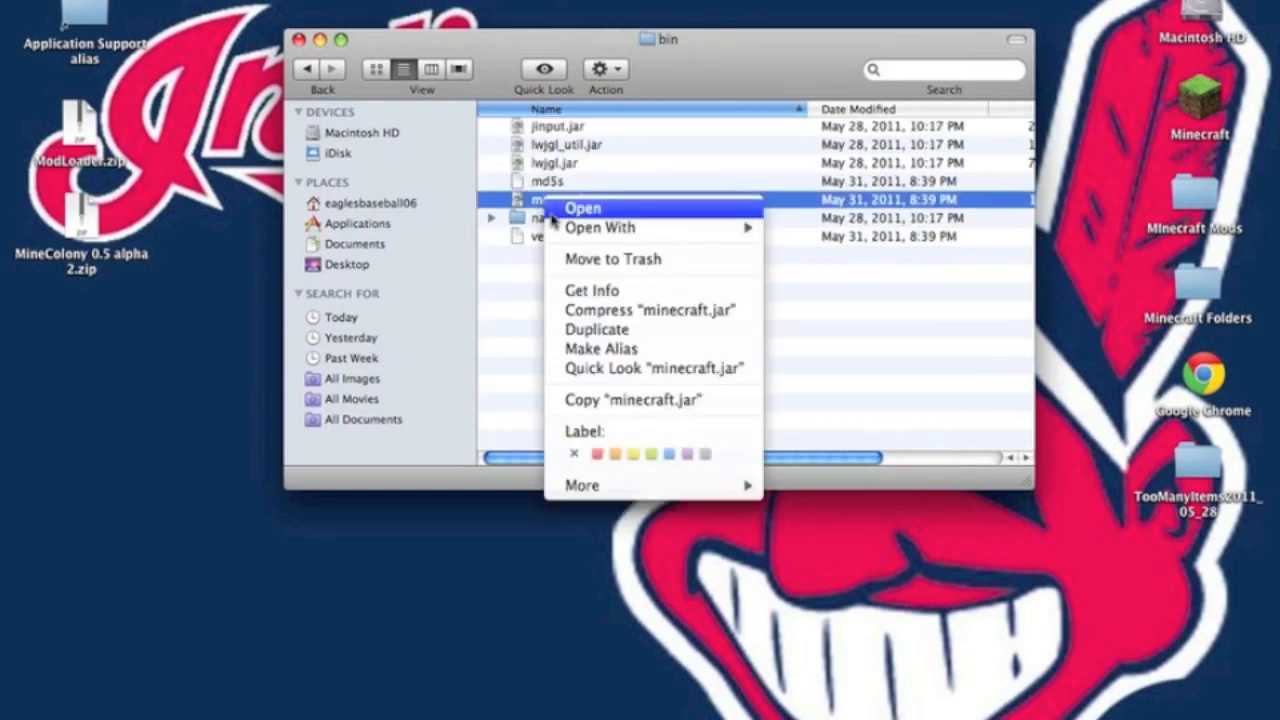
pyautogui.moveTo(600, 227)
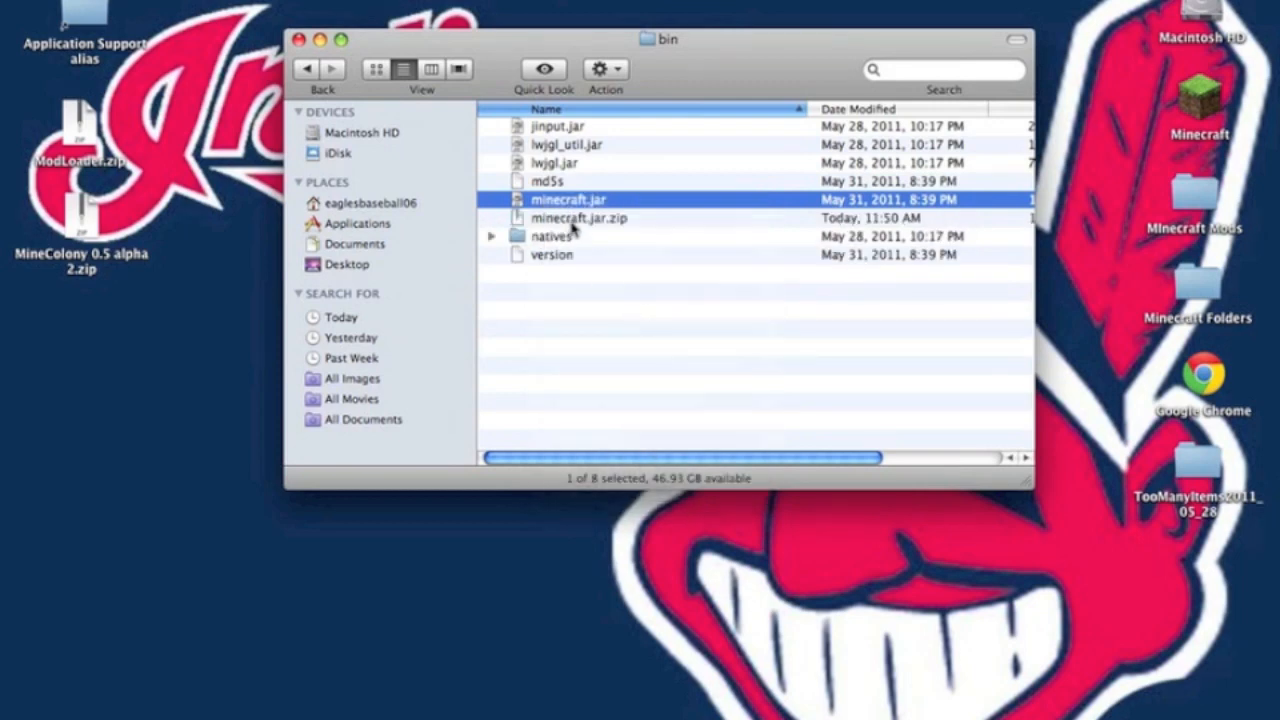
pyautogui.rightClick(568, 199)
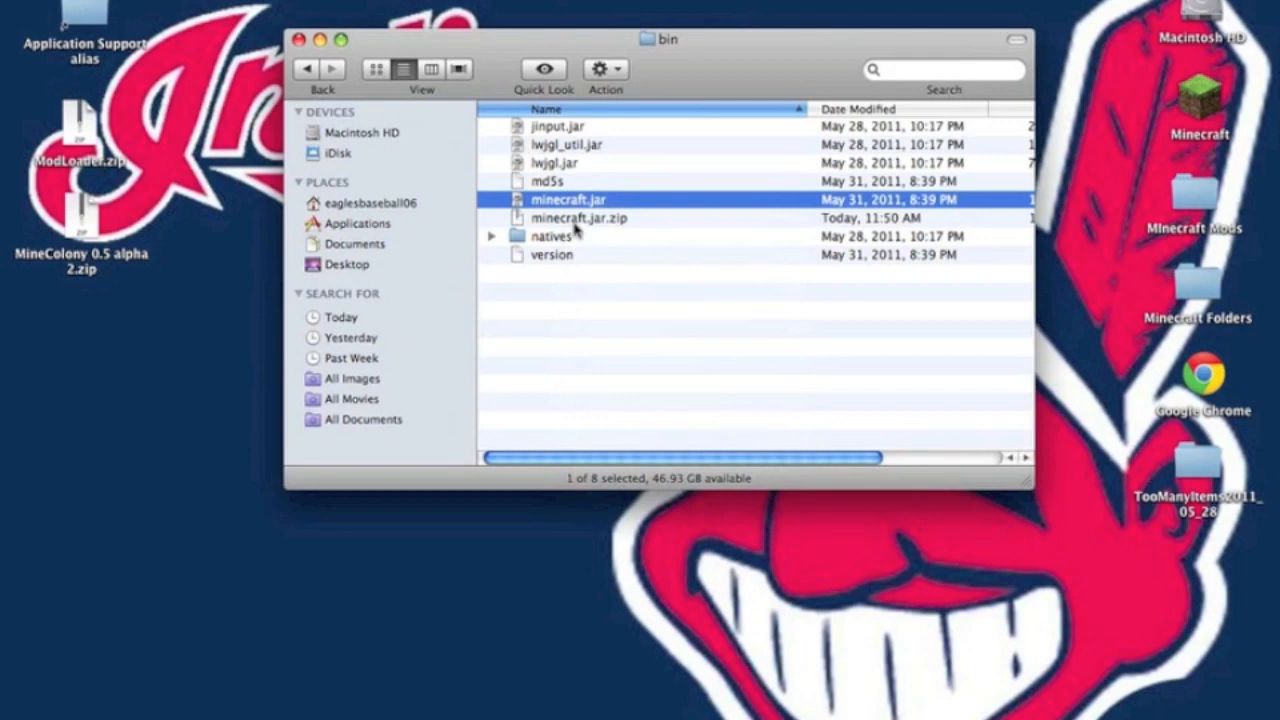
pyautogui.click(578, 218)
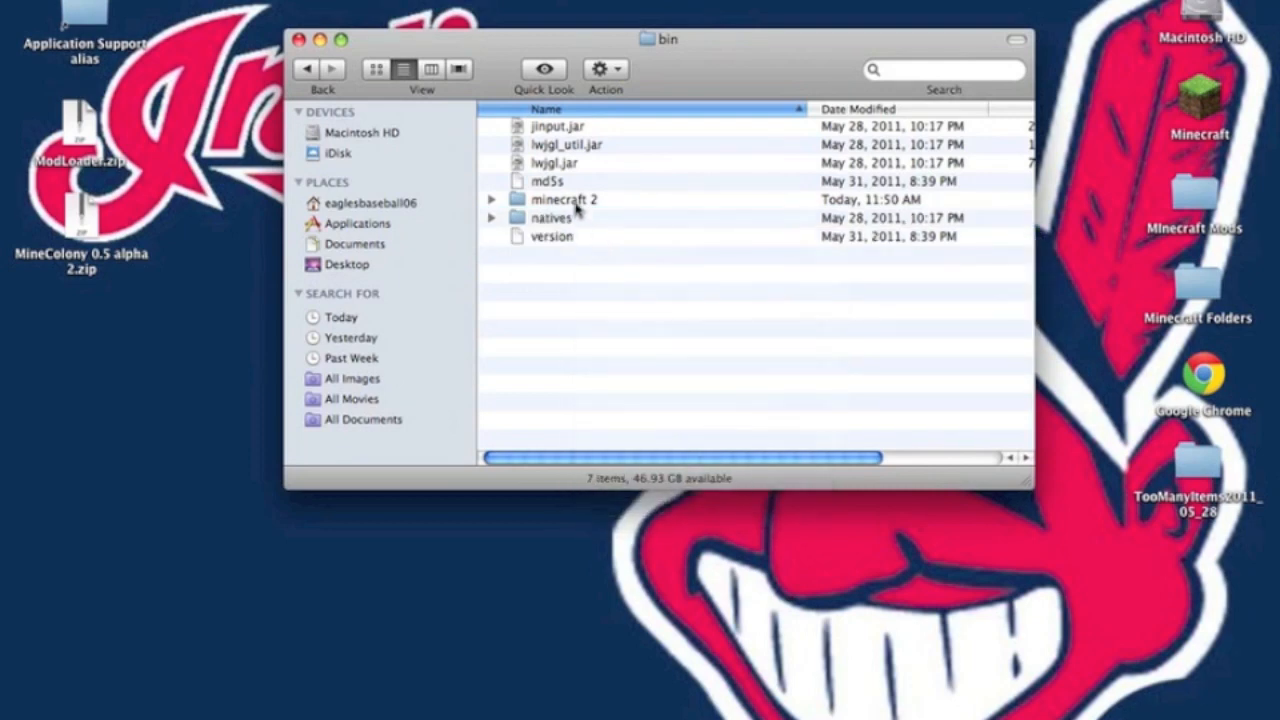
# - Rename 'minecraft 2' to minecraft.jar, keeping the .jar extension, and scroll to META-INF
pyautogui.click(563, 199)
pyautogui.write('.')
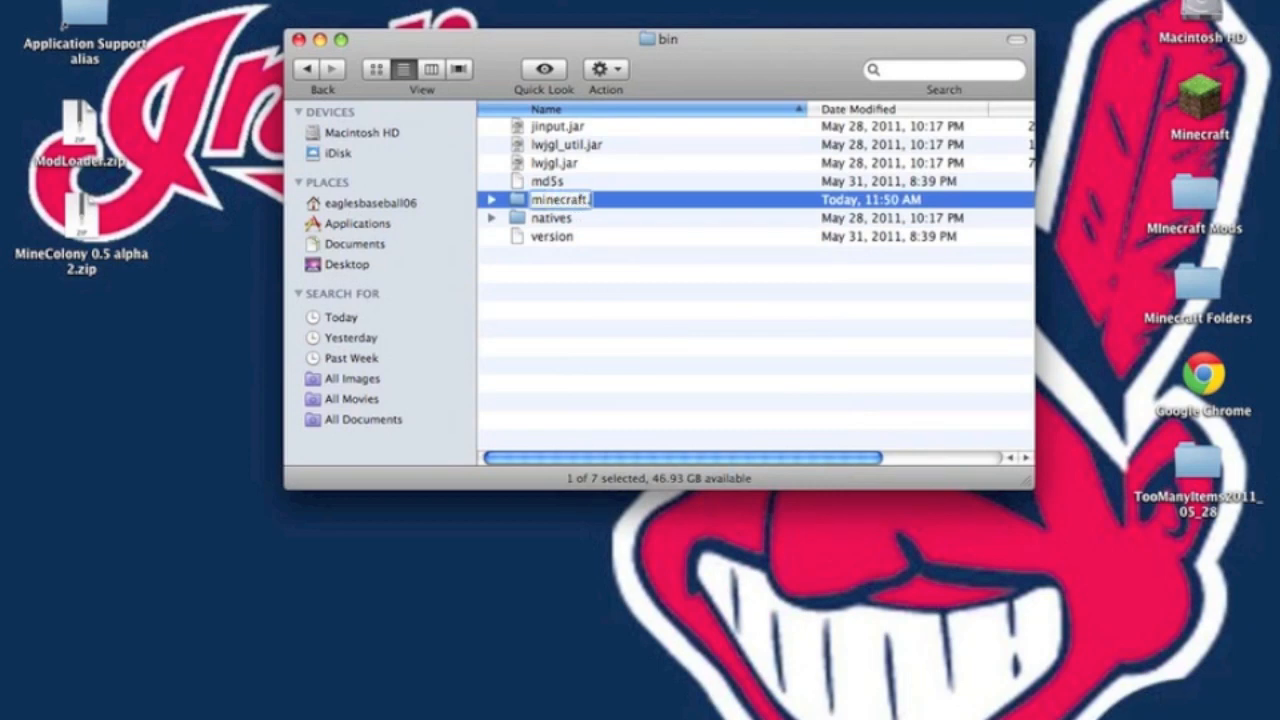
pyautogui.press('Return')
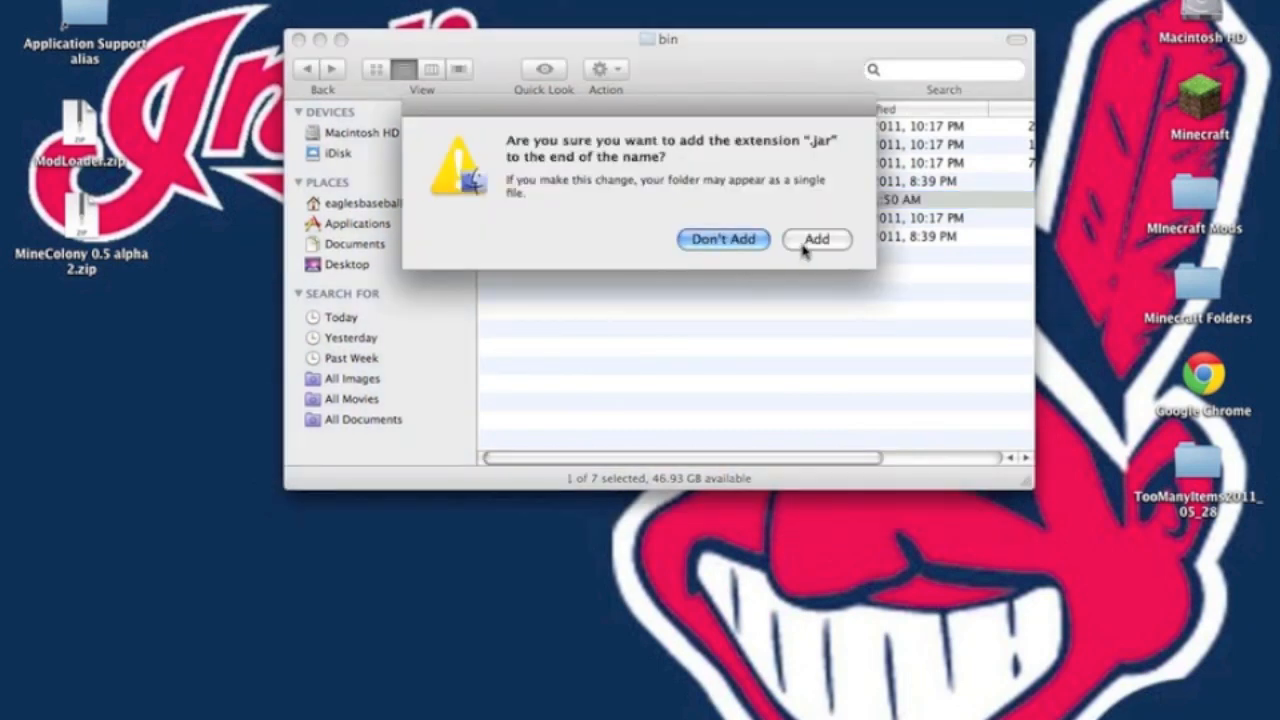
pyautogui.click(817, 239)
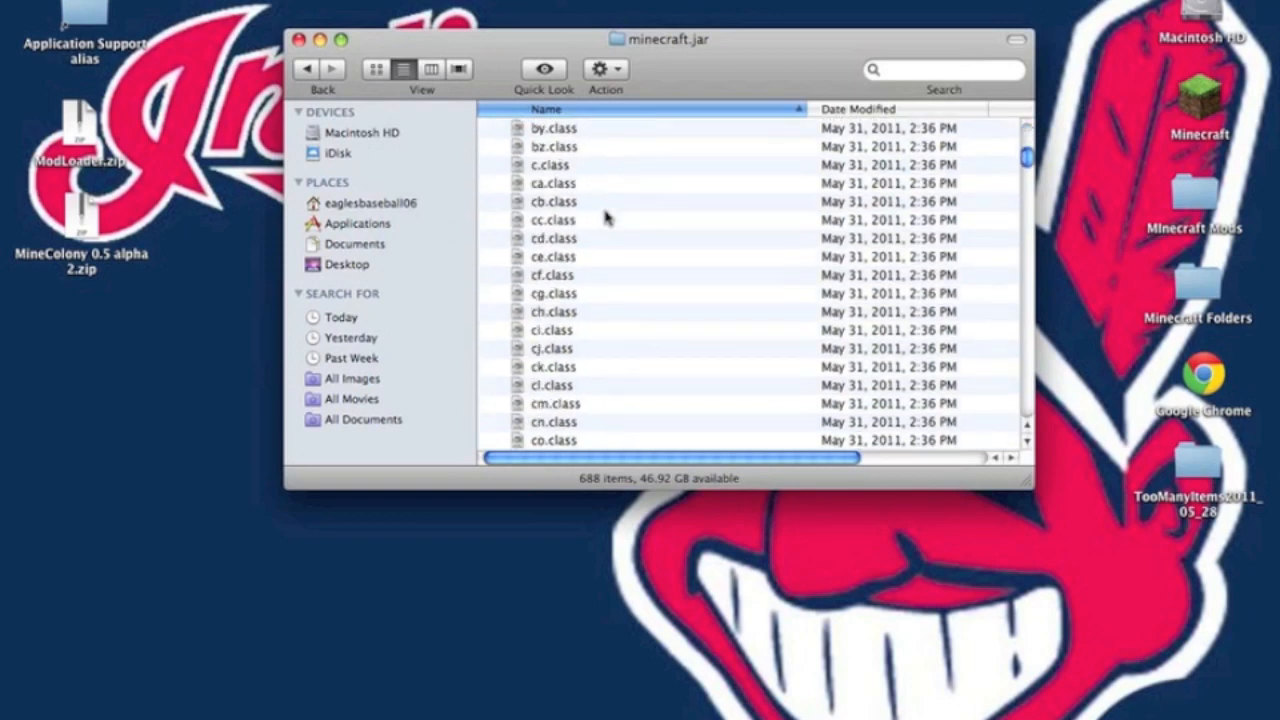
pyautogui.scroll(-3)
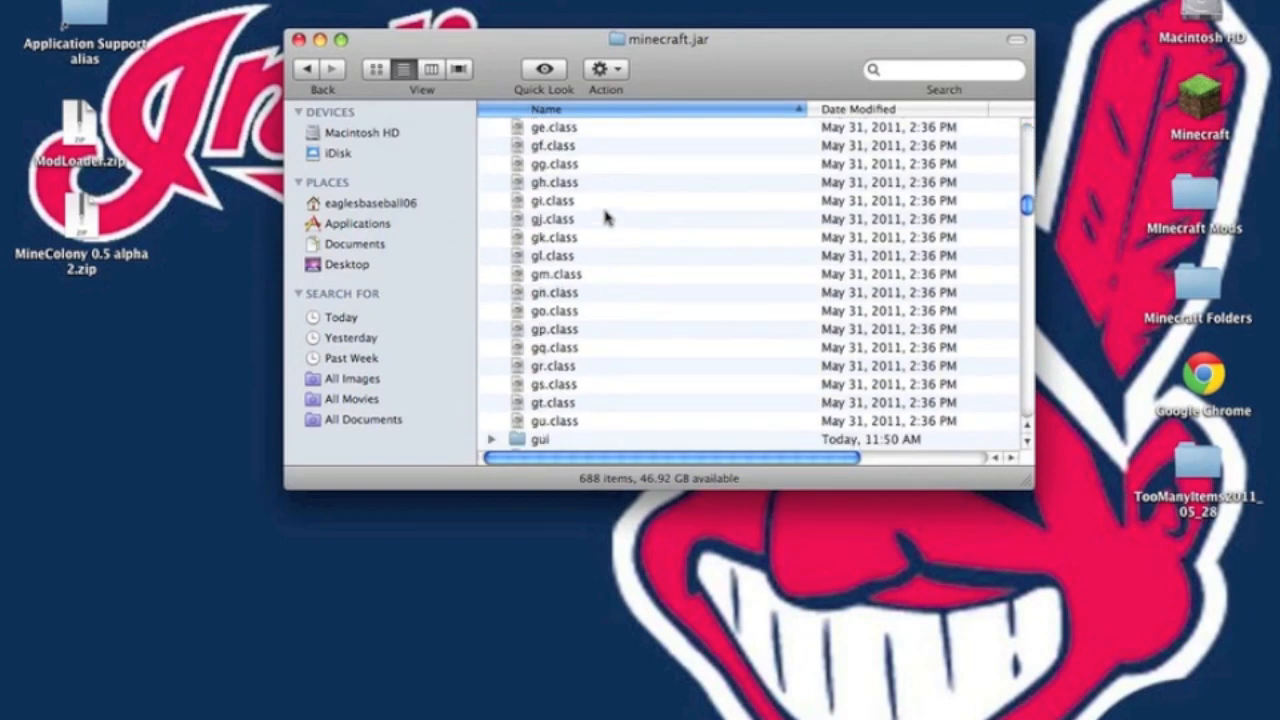
pyautogui.scroll(-3)
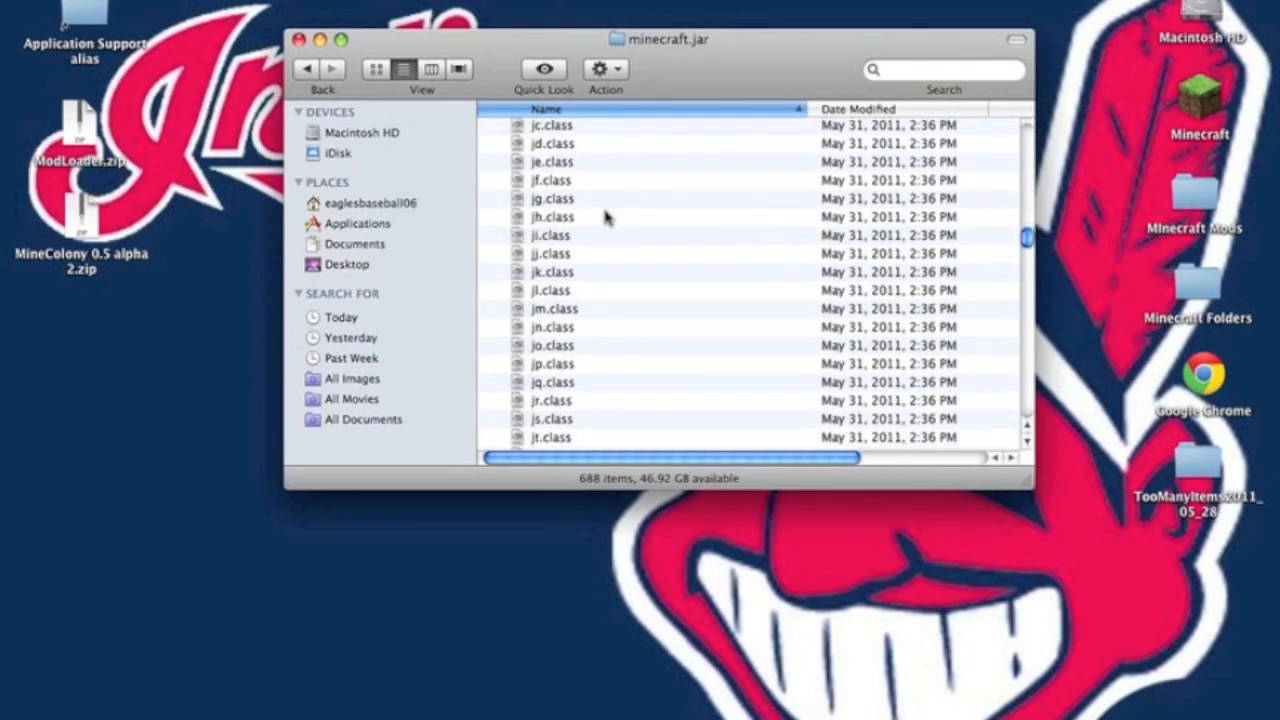
pyautogui.scroll(-3)
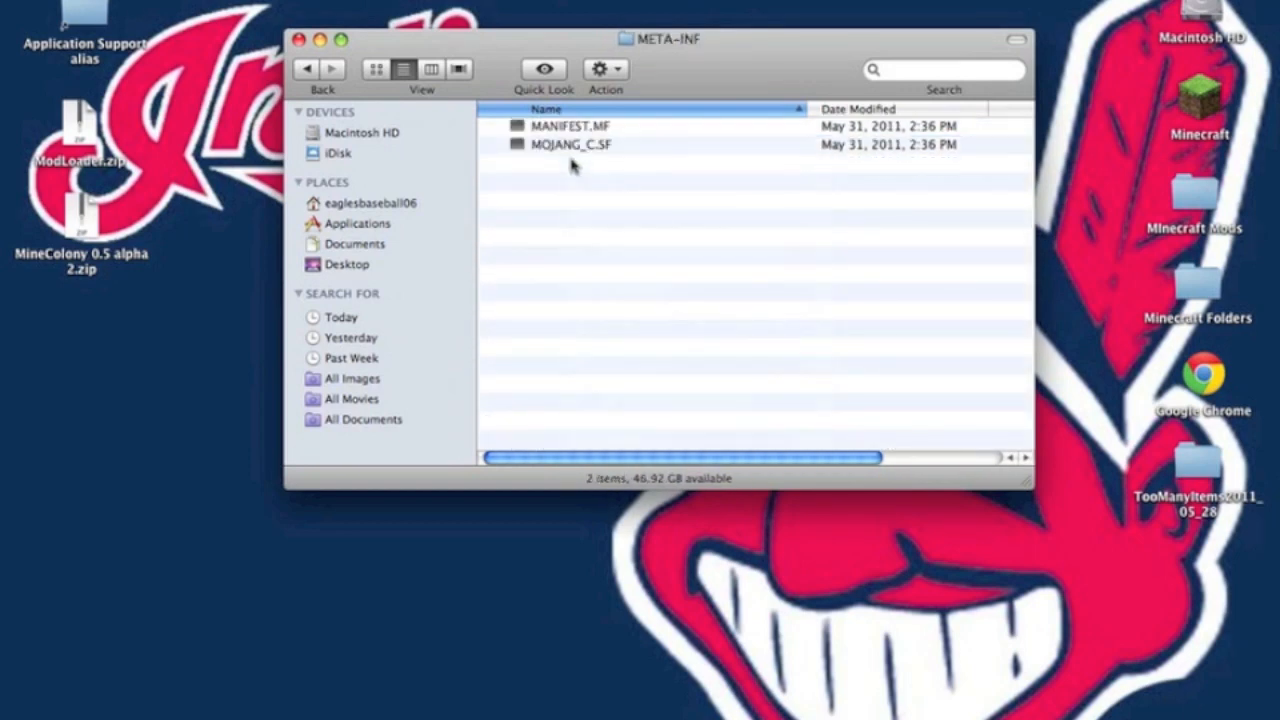
# - Trash MOJANG_C.SF from META-INF, add ModLoader's files, and return to the bin folder
pyautogui.rightClick(570, 144)
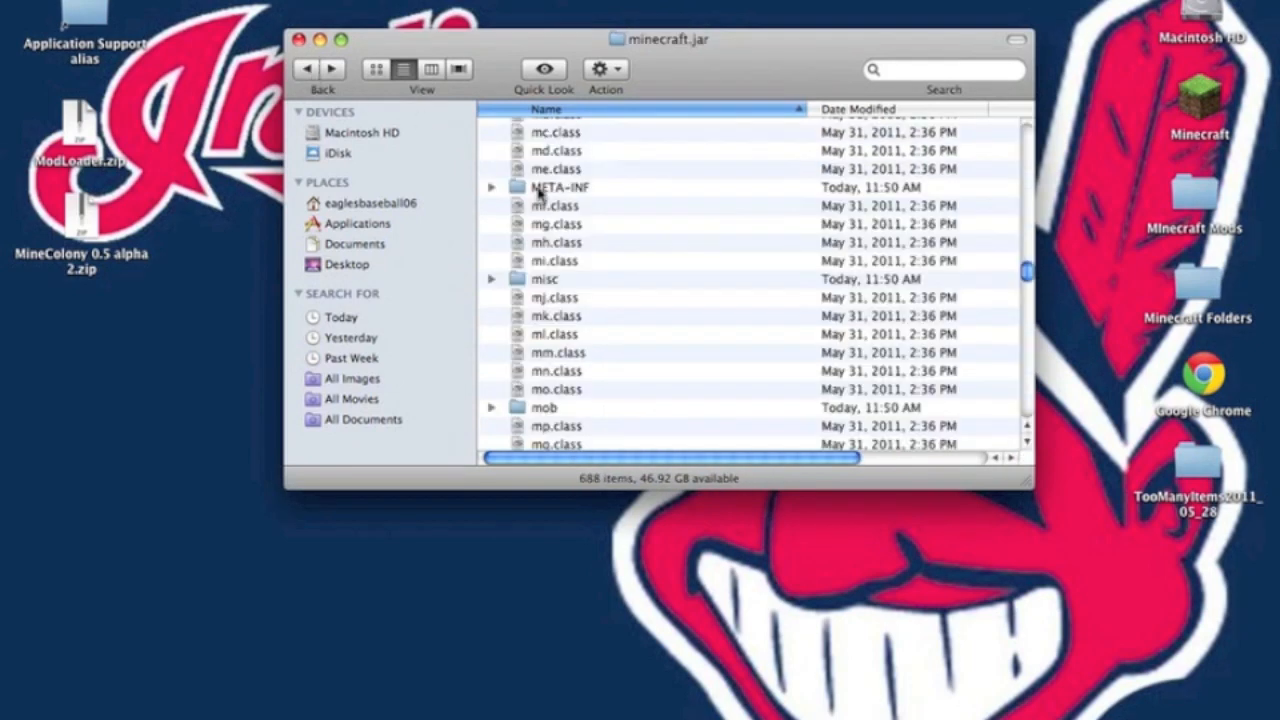
pyautogui.doubleClick(560, 187)
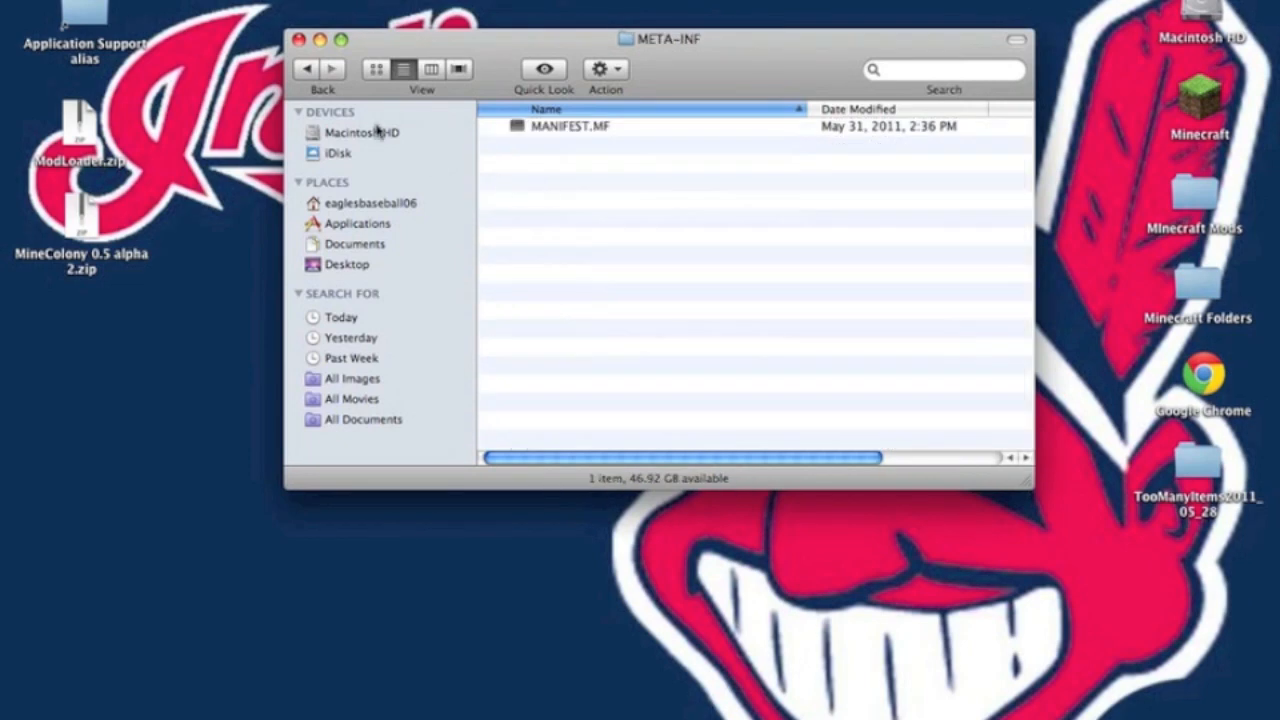
pyautogui.click(307, 68)
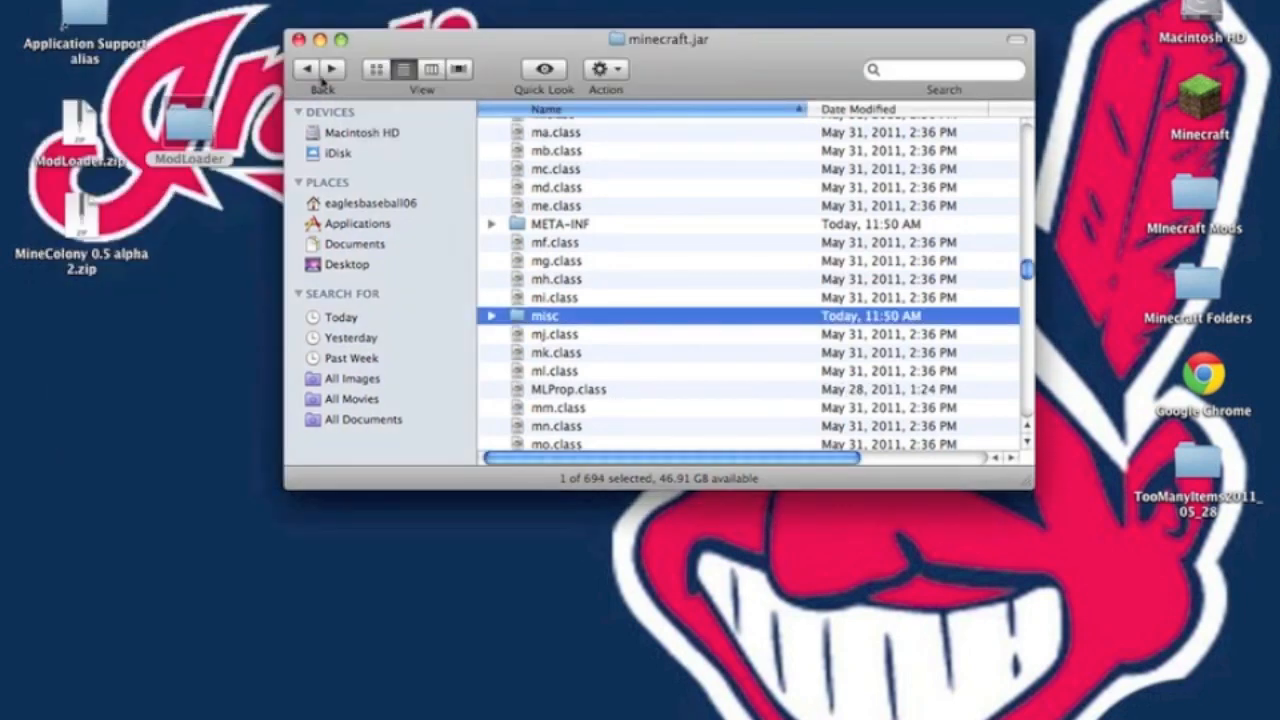
pyautogui.click(306, 69)
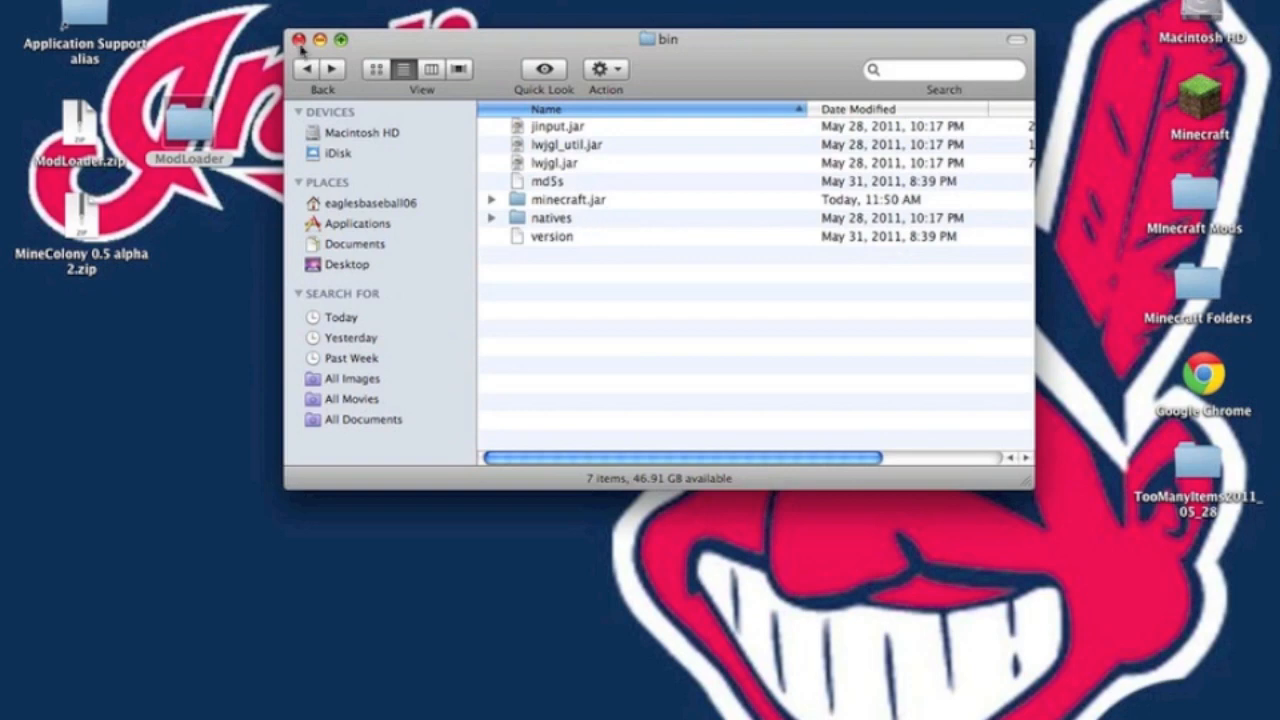
# - Place MineColony 0.5 alpha 2.zip into Minecraft's mods folder, then close the window
pyautogui.click(306, 68)
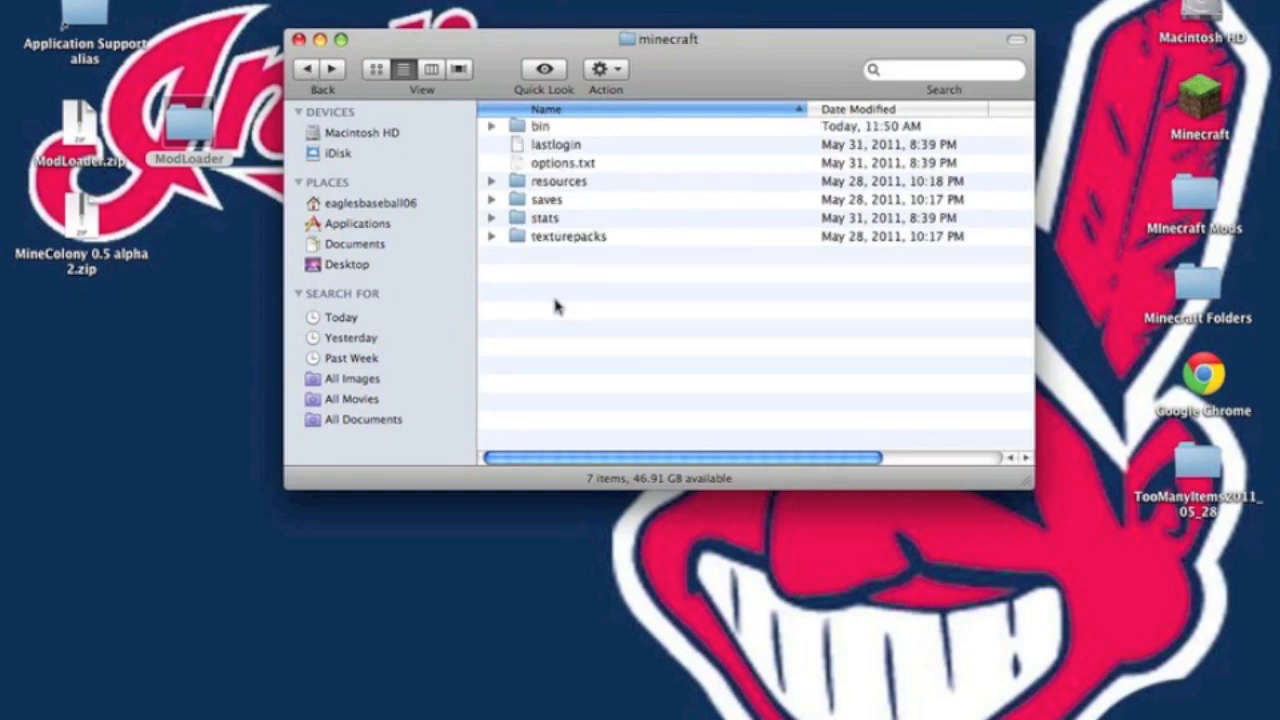
pyautogui.doubleClick(82, 210)
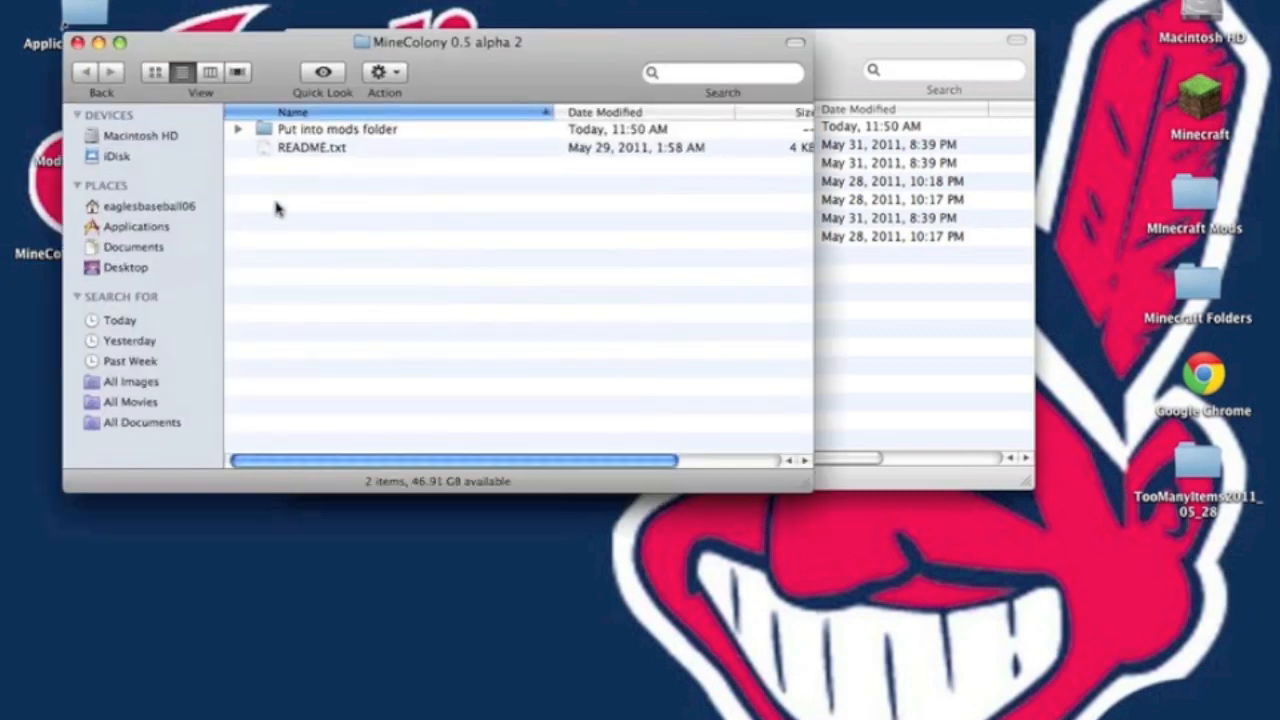
pyautogui.doubleClick(337, 128)
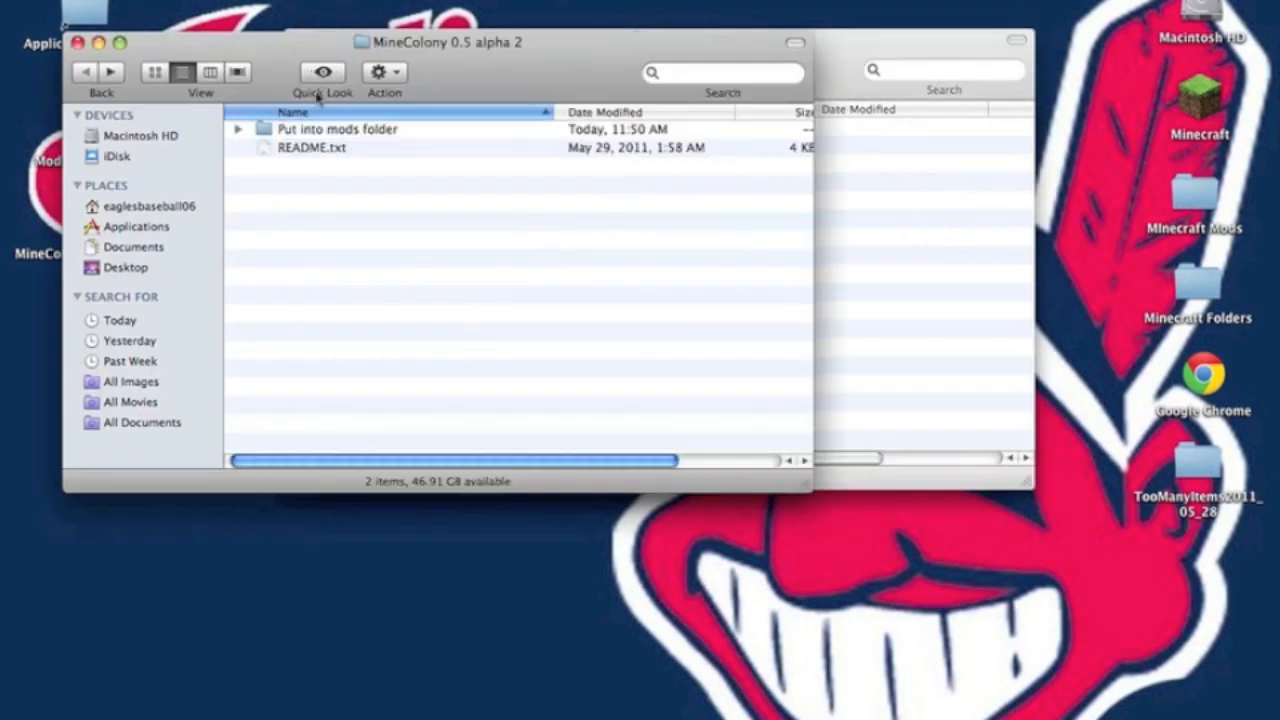
pyautogui.doubleClick(337, 129)
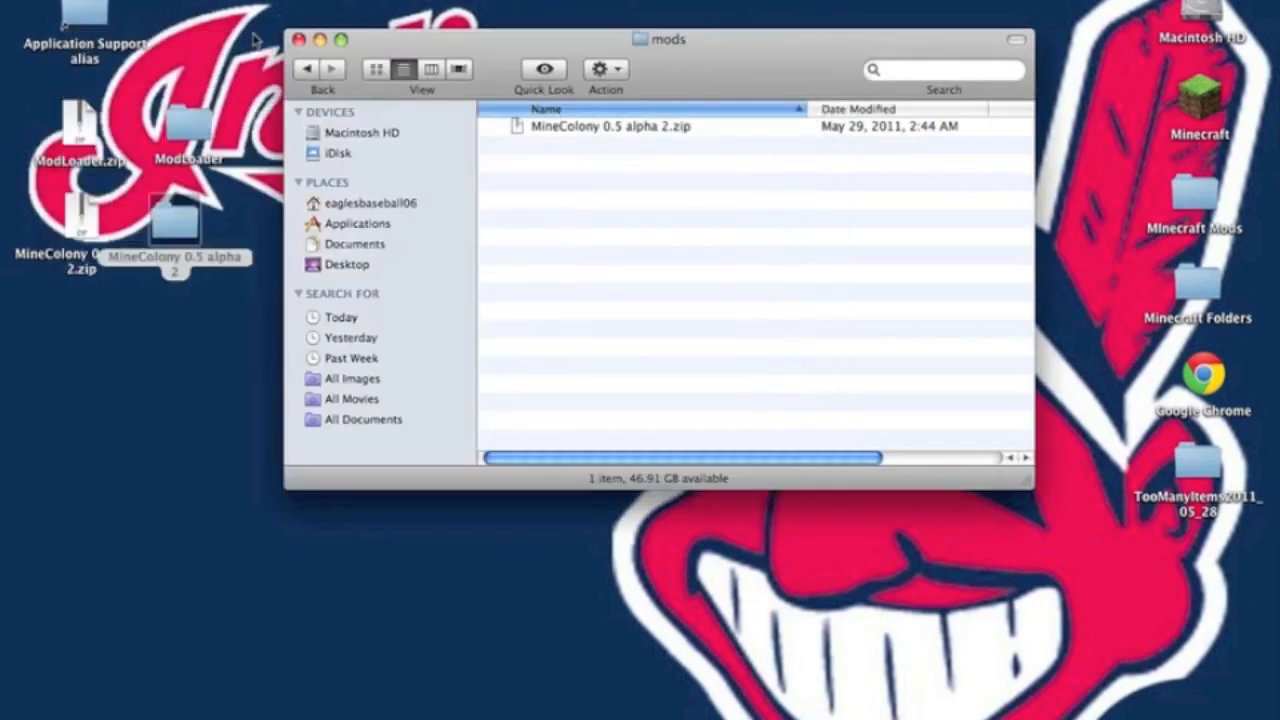
pyautogui.click(299, 39)
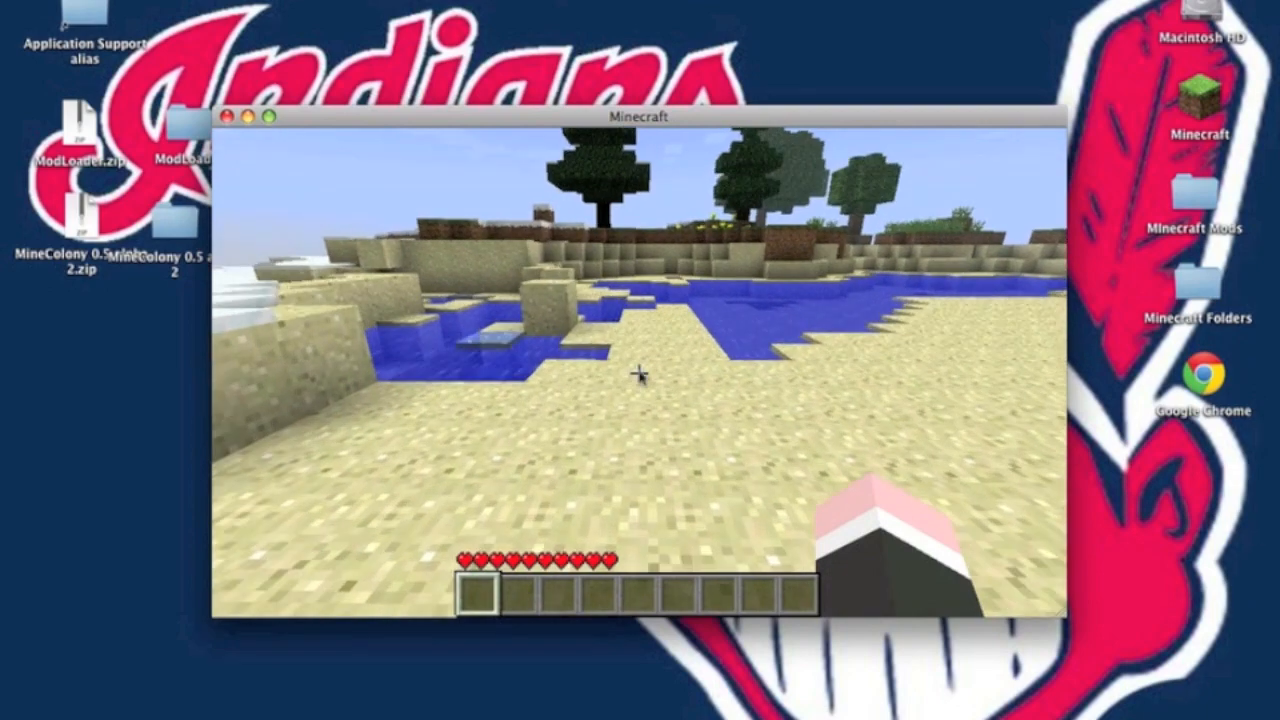
# - Open the inventory with E to show TooManyItems' item browser
pyautogui.press('e')
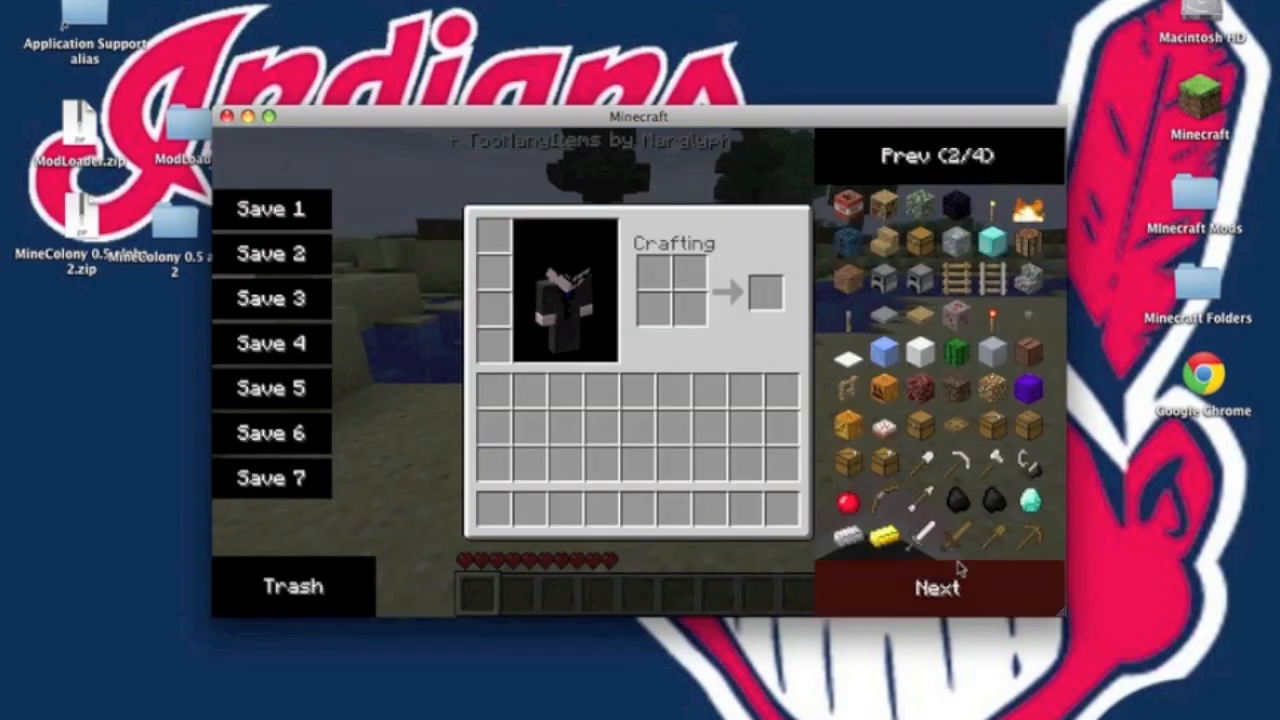
pyautogui.moveTo(950, 385)
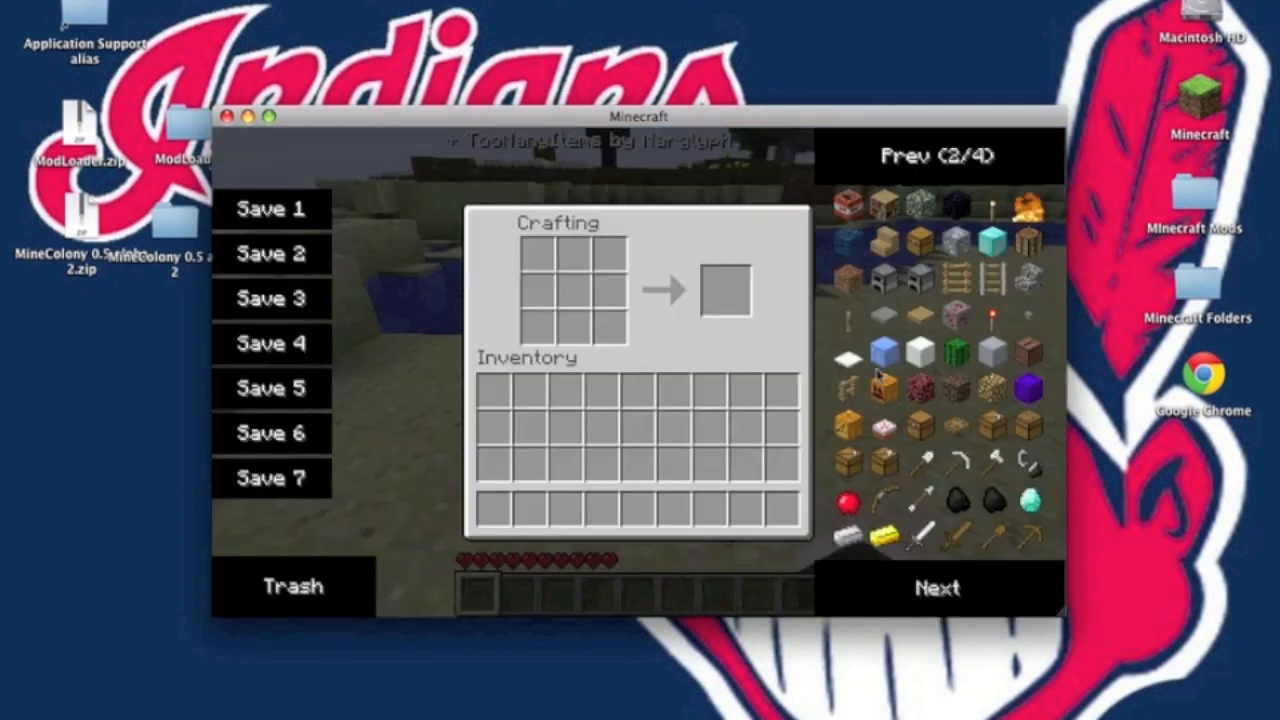
pyautogui.moveTo(915, 500)
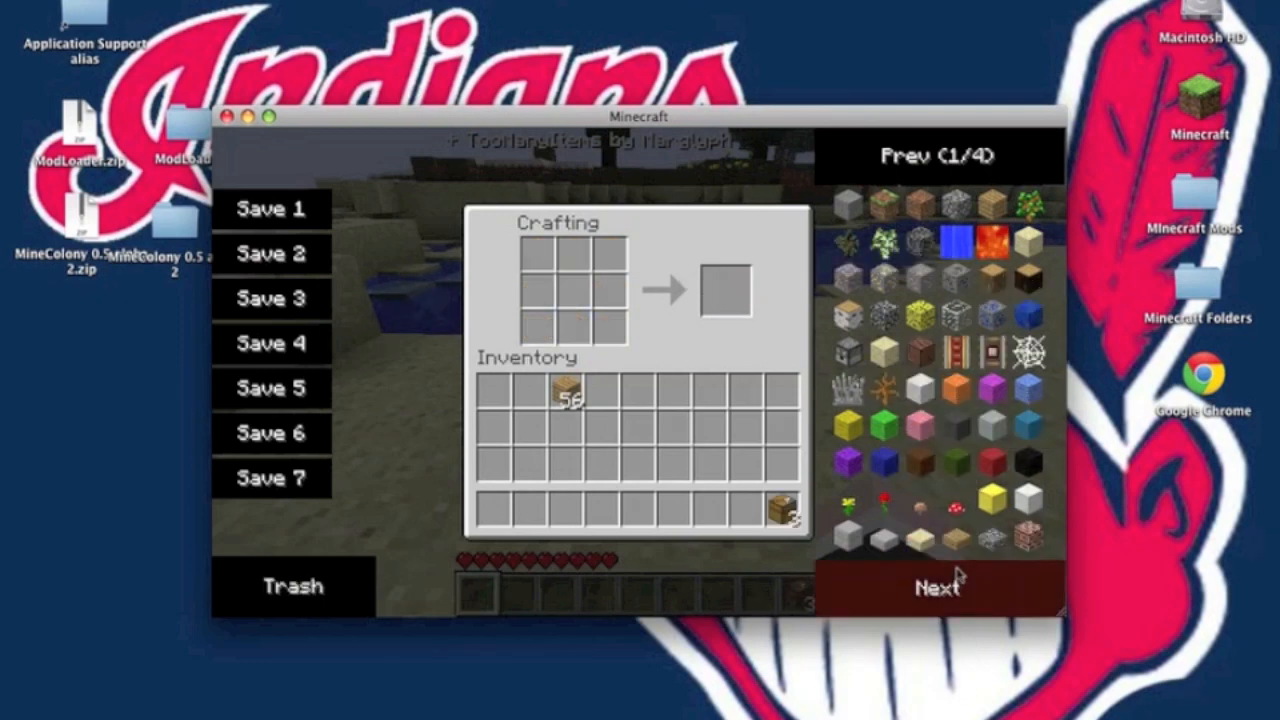
# - Open the placed hut chest, page TooManyItems to the tools, and add an axe
pyautogui.click(937, 586)
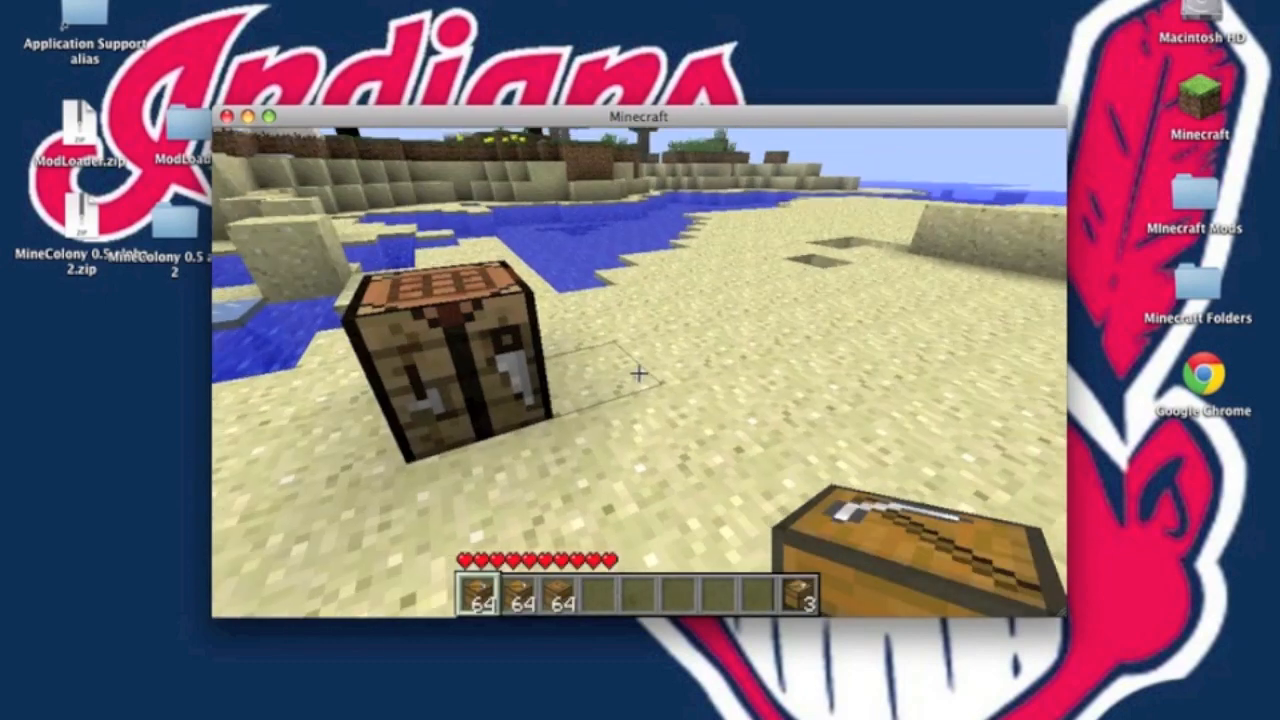
pyautogui.press('e')
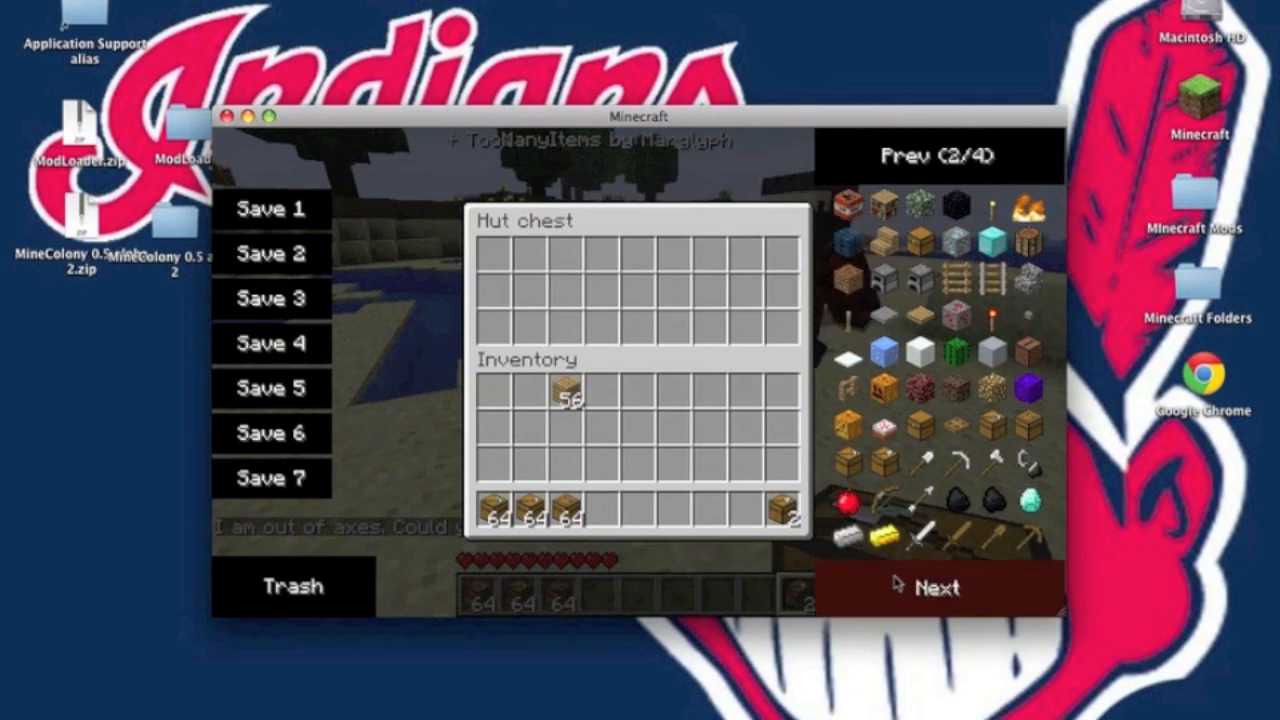
pyautogui.click(937, 587)
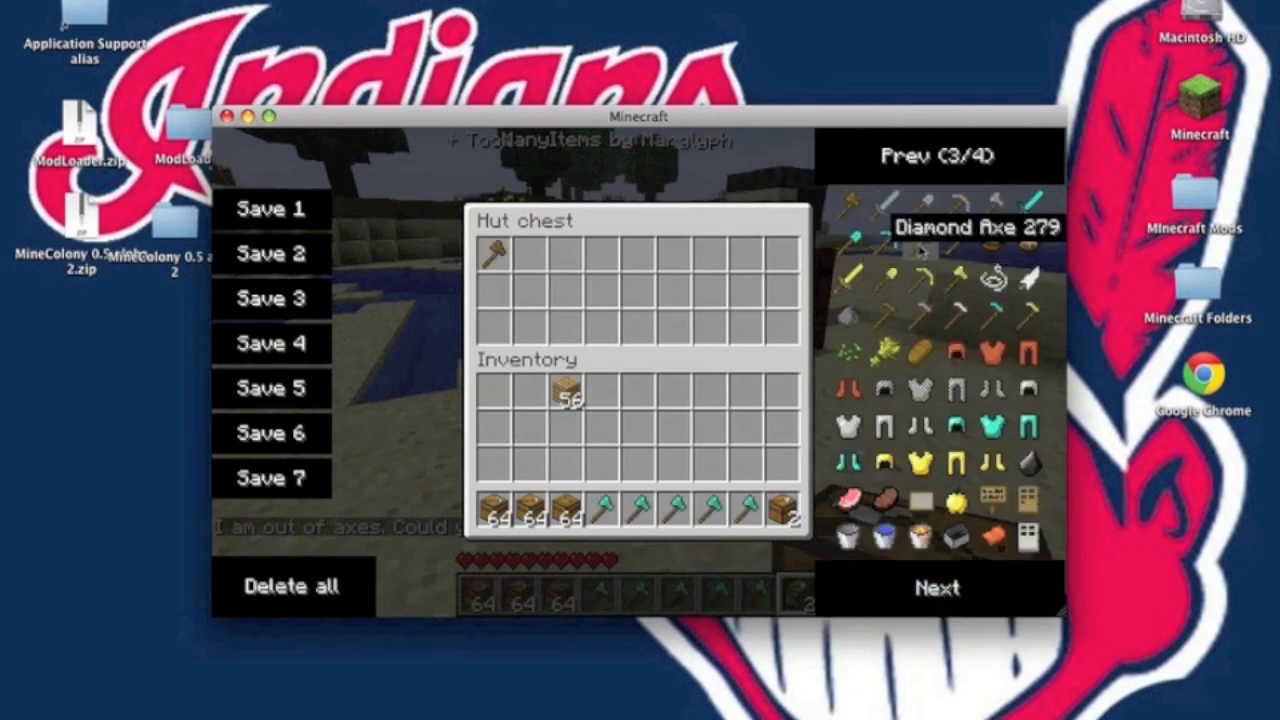